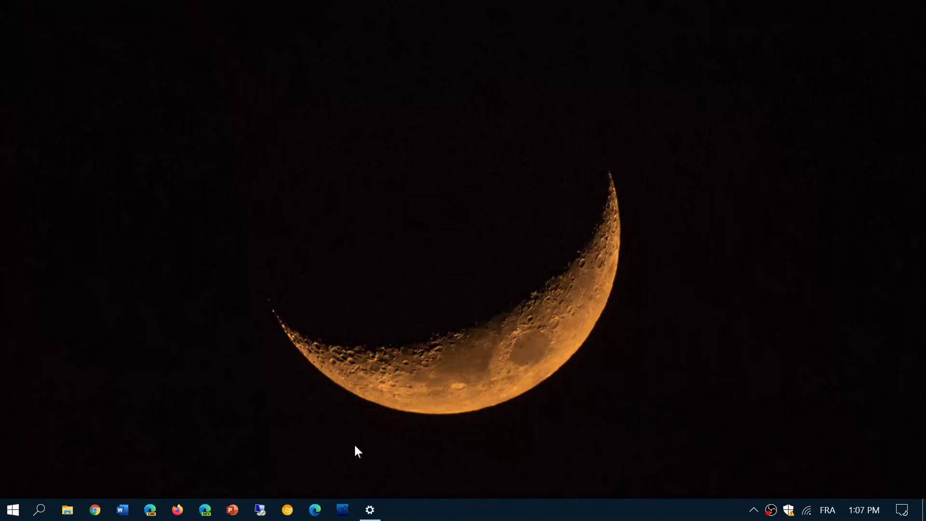
pyautogui.moveTo(412, 403)
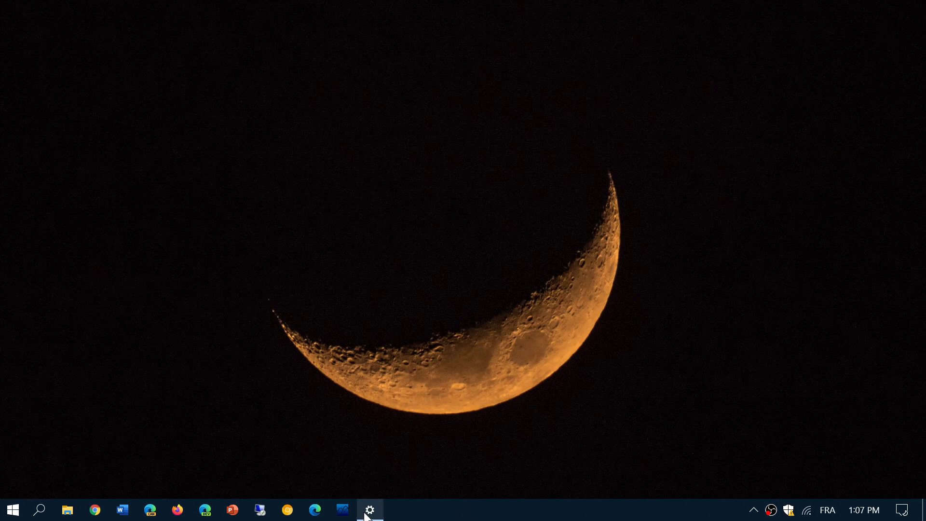
# Restore the Settings window at Windows Update showing the October 2020 updates downloading.
pyautogui.click(369, 509)
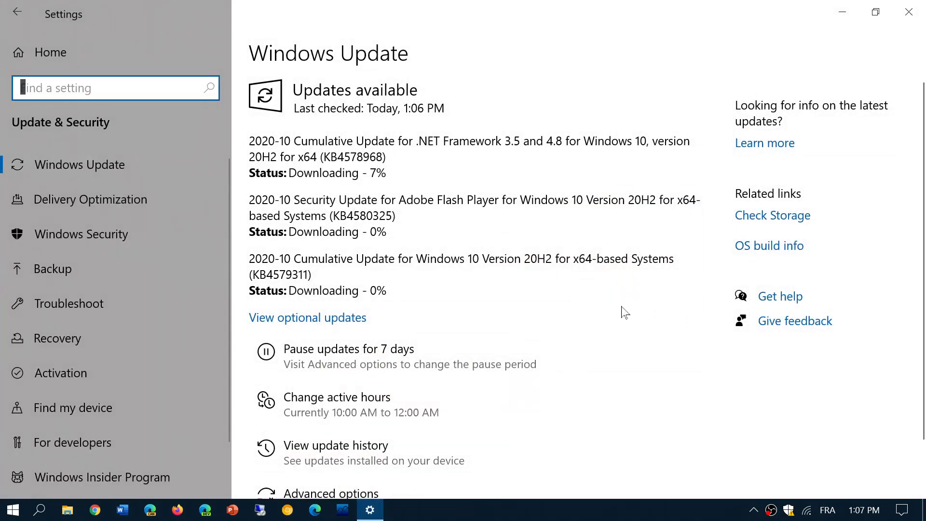